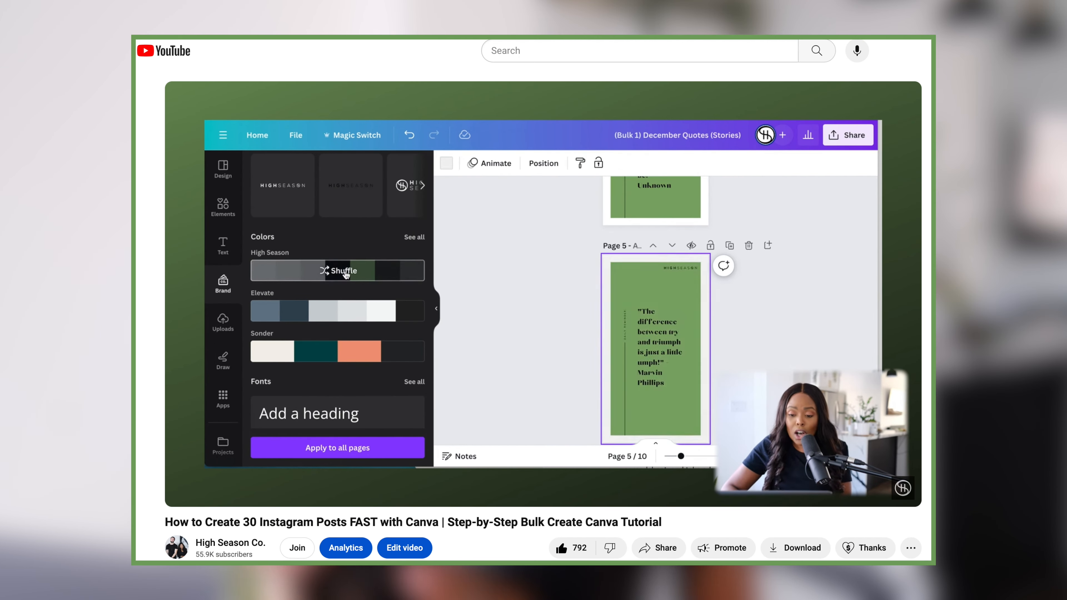
Shuffle the High Season brand palette onto page 5, turning its green background black and white
left_click(337, 270)
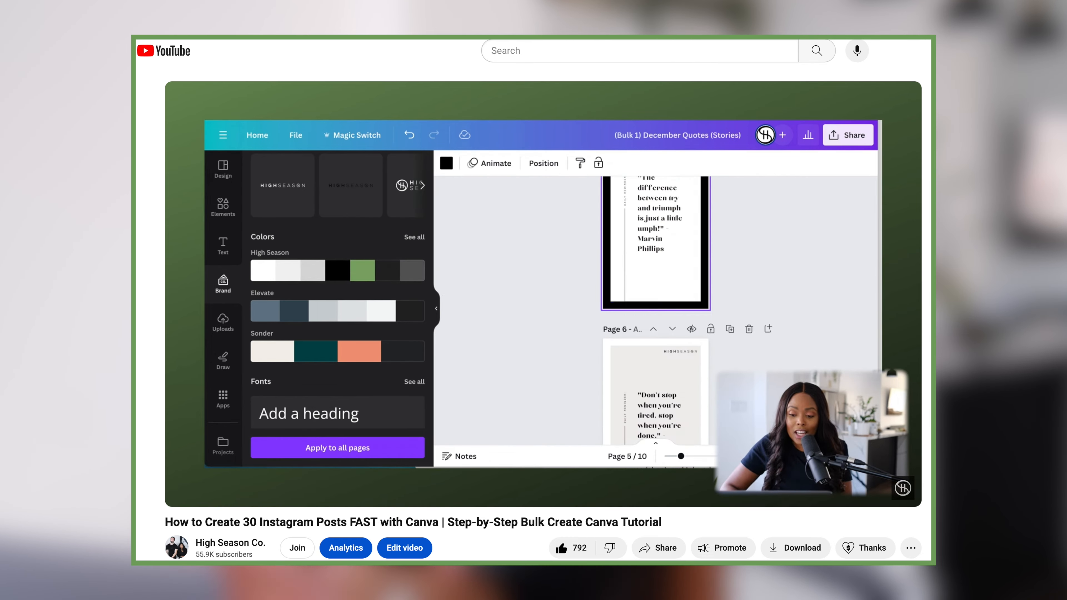